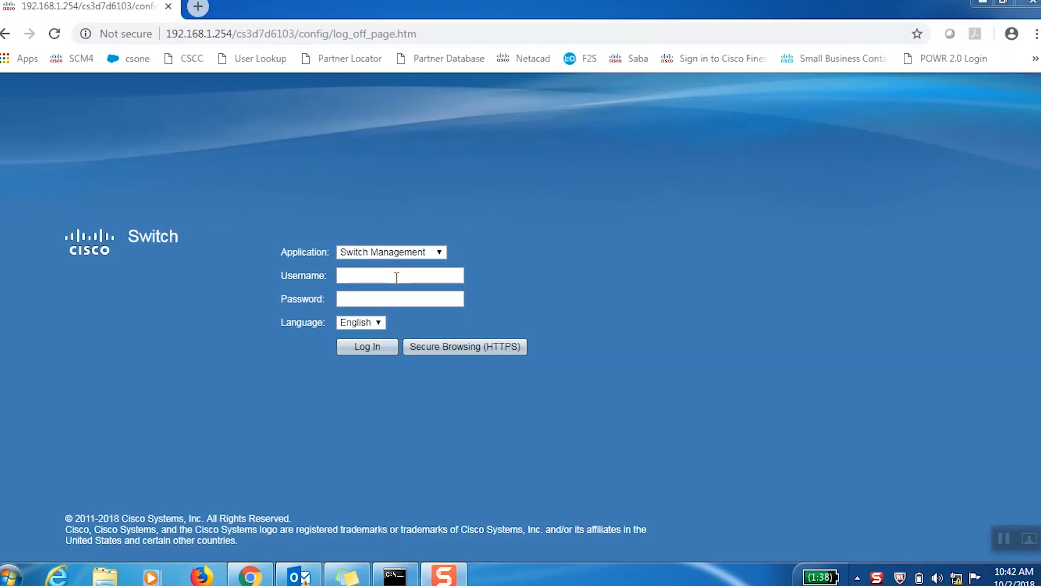
Step: Sign in to the switch as user cisco and reach the Getting Started page
{"action": "type", "text": "cisco"}
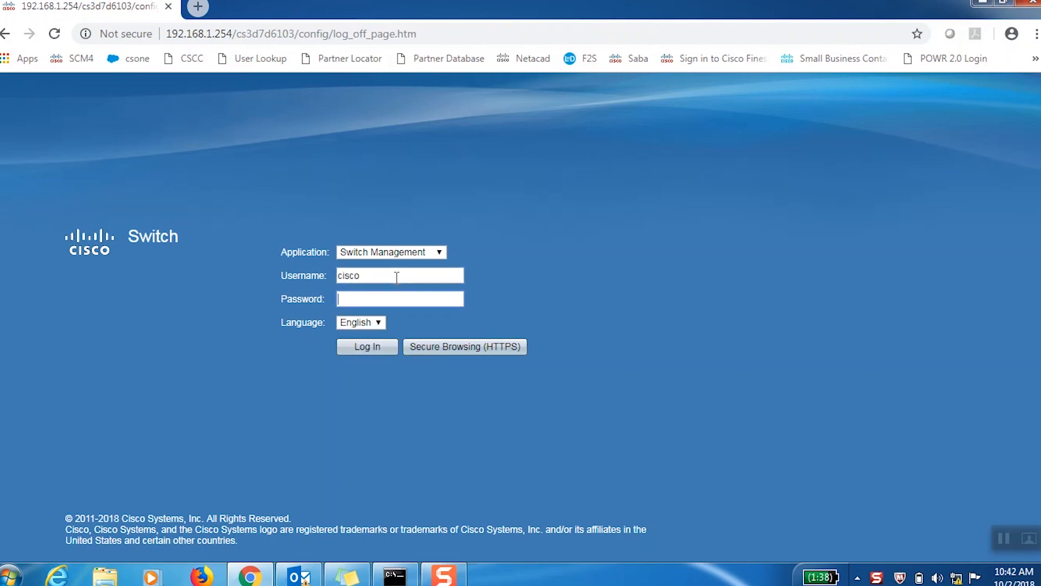
{"action": "left_click", "coordinate": [365, 346]}
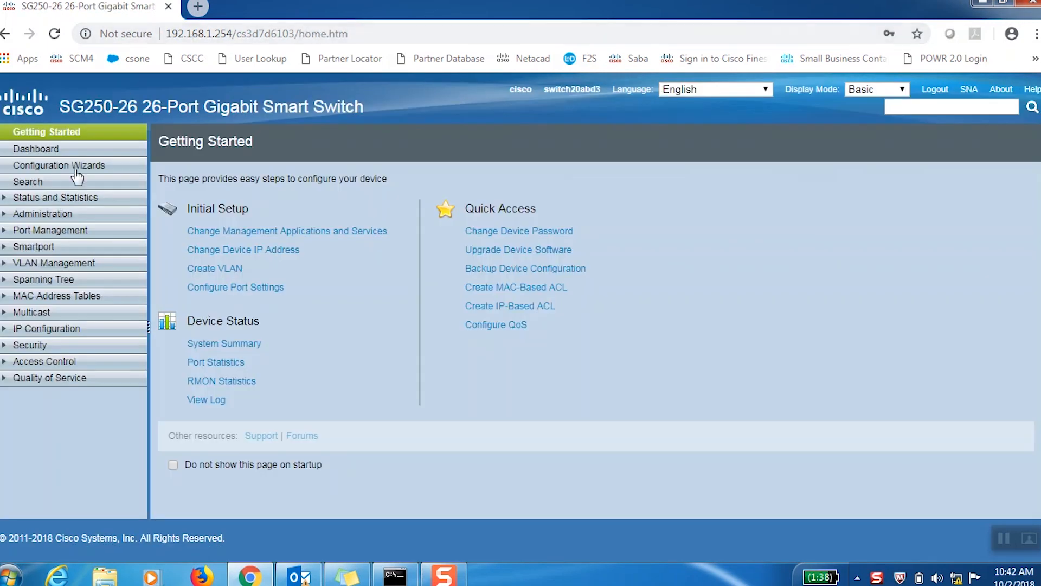
Step: Add VLAN 2 named 'Vlan' in VLAN Settings
{"action": "left_click", "coordinate": [54, 262]}
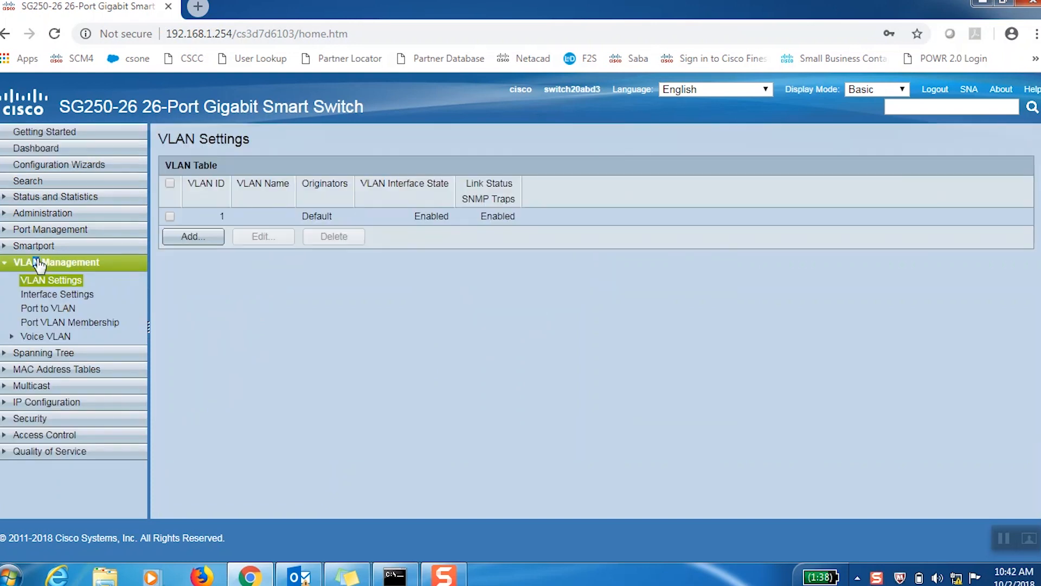
{"action": "mouse_move", "coordinate": [196, 296]}
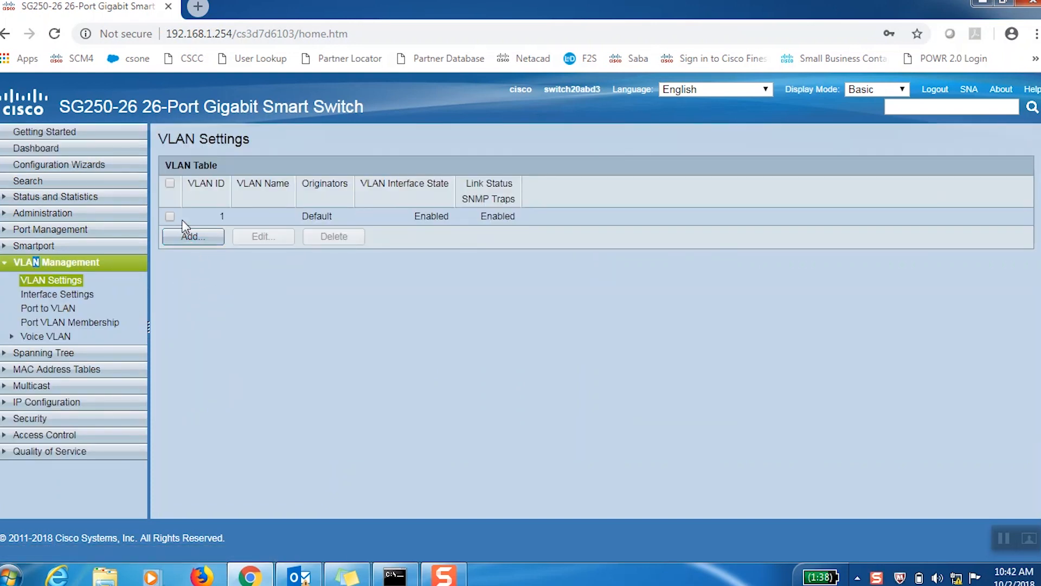
{"action": "left_click", "coordinate": [193, 236]}
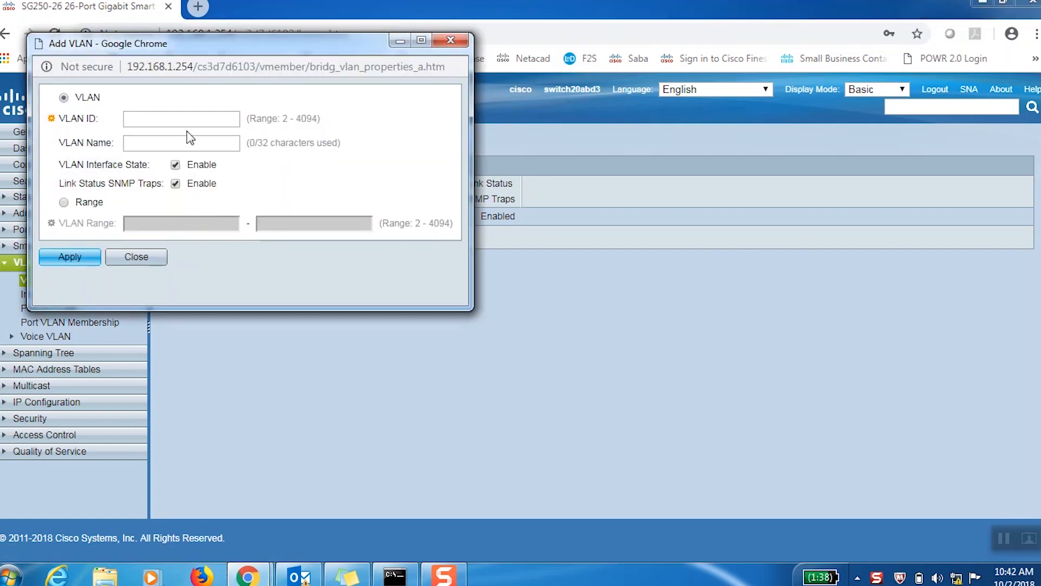
{"action": "type", "text": "2"}
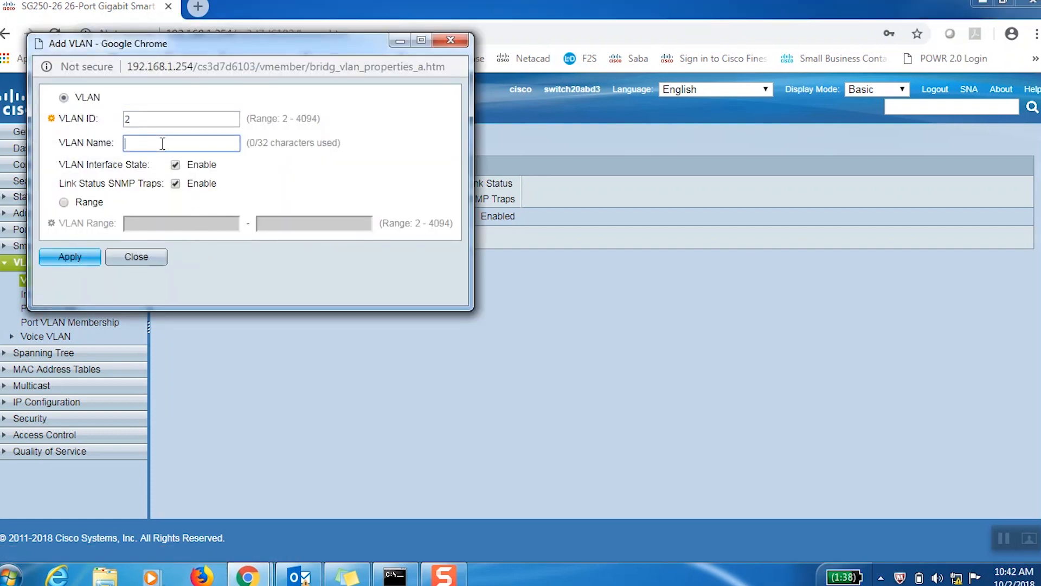
{"action": "type", "text": "Vlan"}
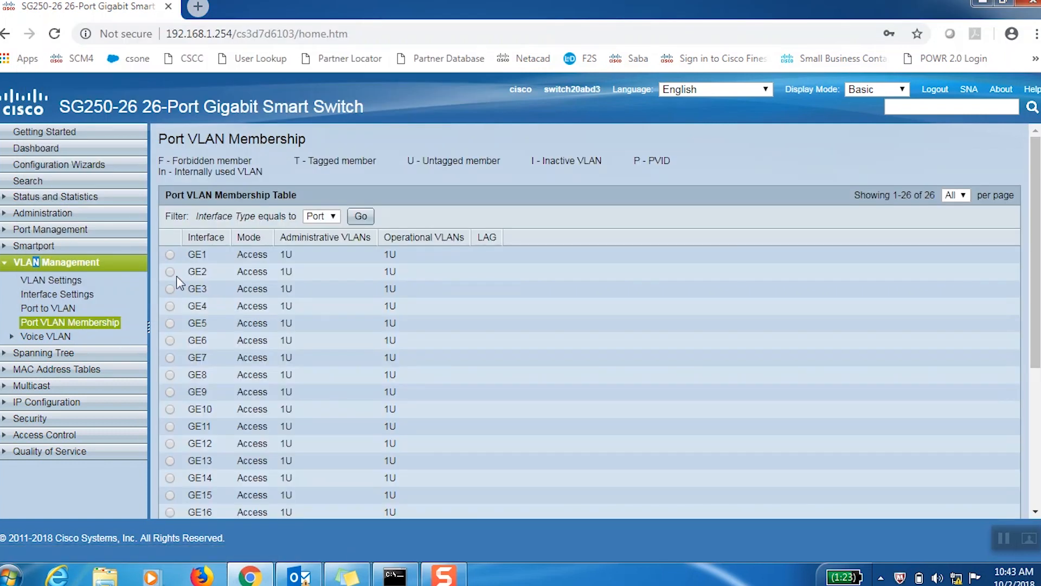
Step: Set port GE2's access VLAN to 2 and apply the membership change
{"action": "left_click", "coordinate": [170, 271]}
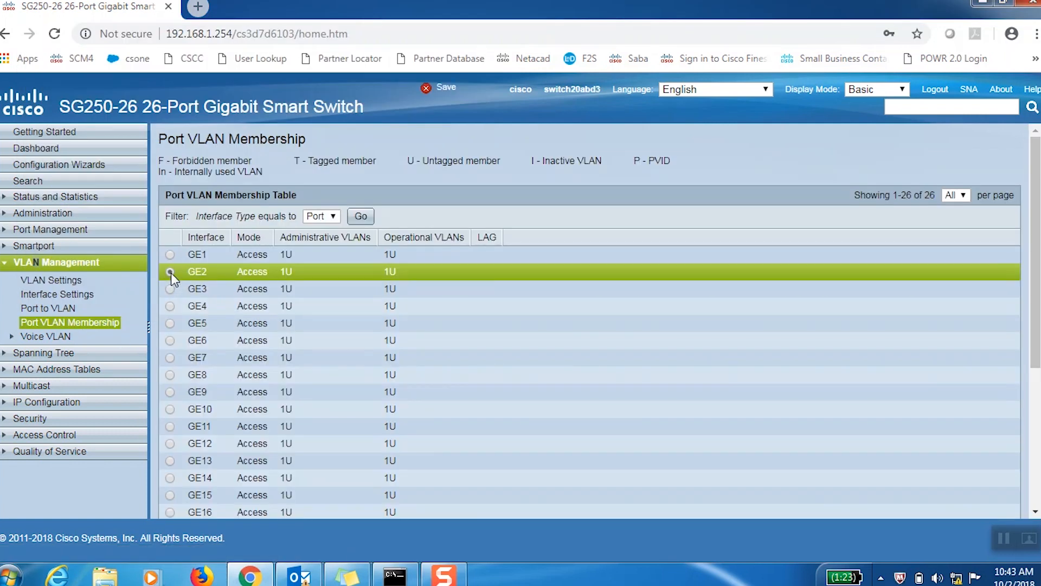
{"action": "scroll", "scroll_direction": "down", "scroll_amount": 3}
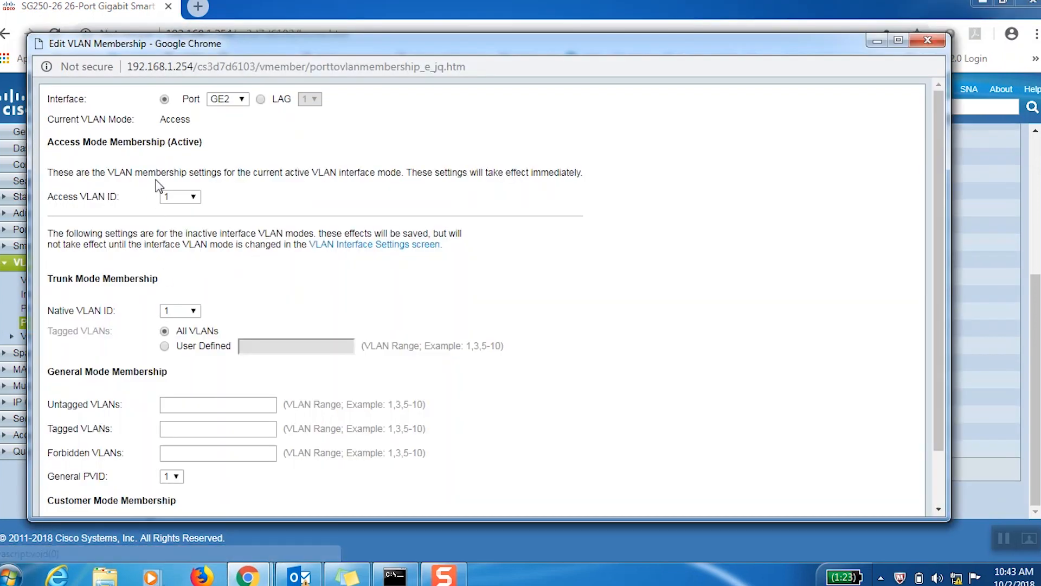
{"action": "left_click", "coordinate": [193, 196]}
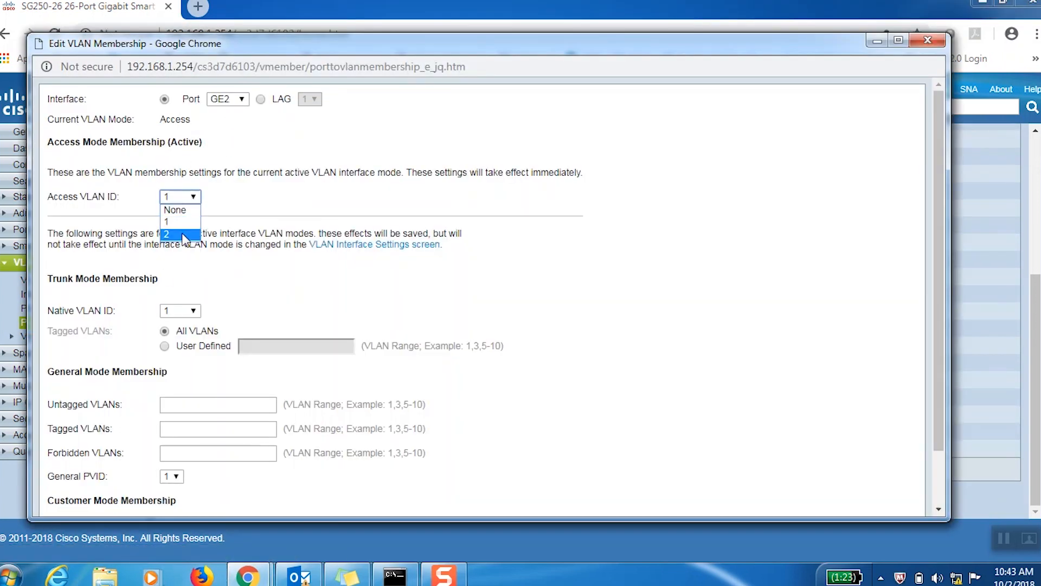
{"action": "left_click", "coordinate": [185, 234]}
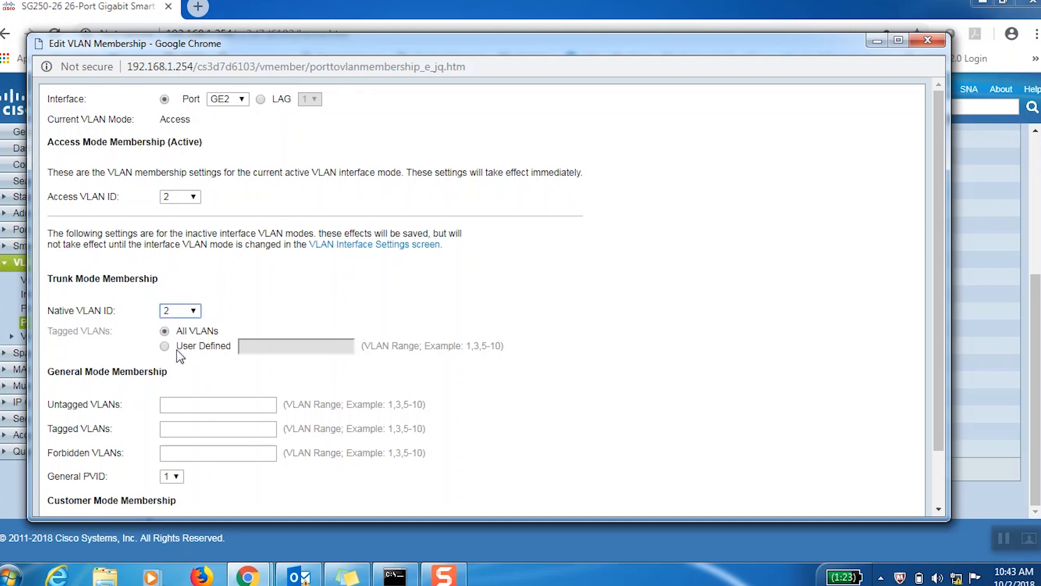
{"action": "scroll", "scroll_direction": "down", "scroll_amount": 3}
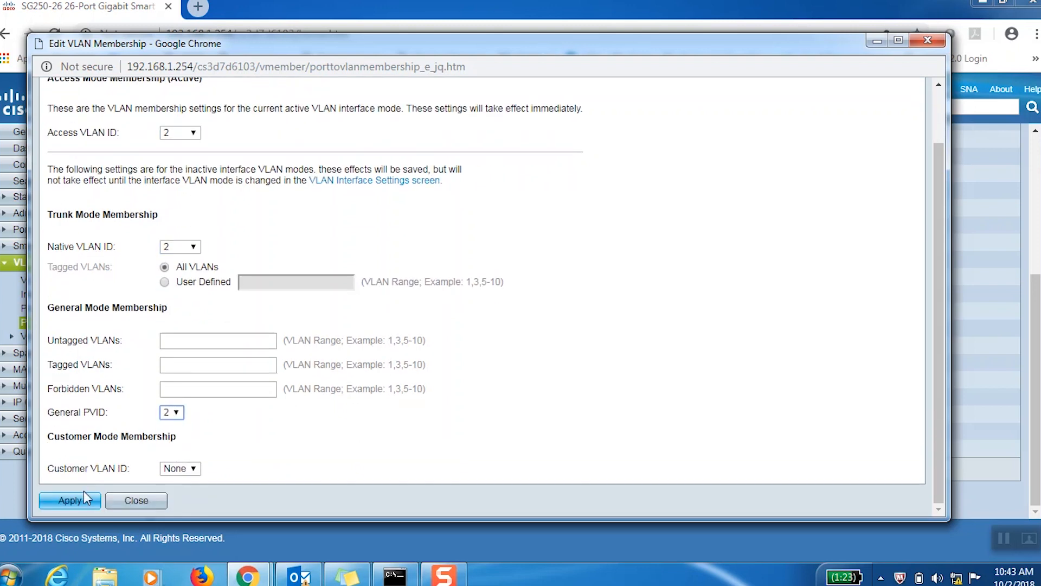
{"action": "left_click", "coordinate": [69, 500]}
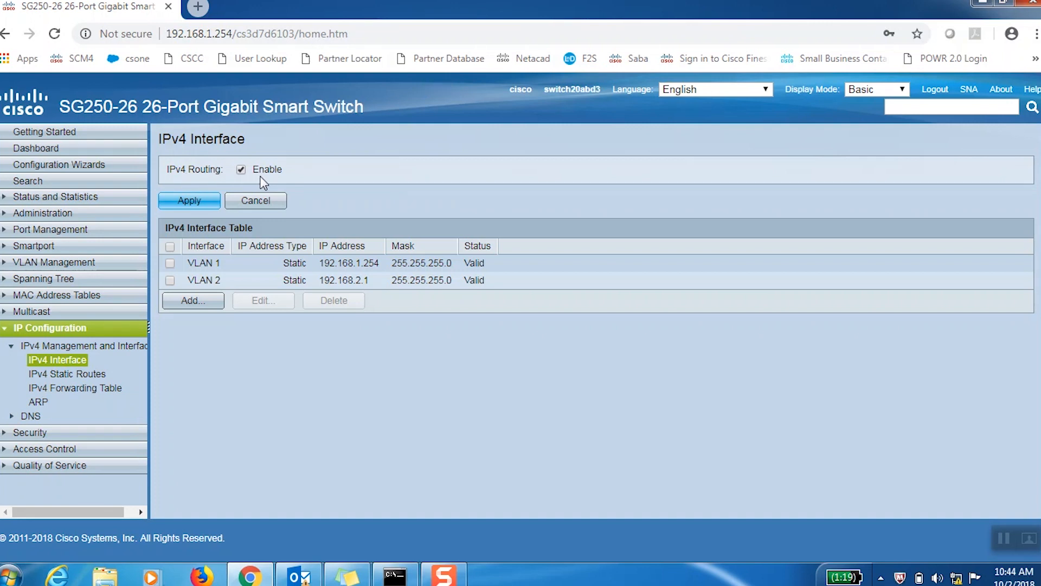
Step: Show the IPv4 Interface table listing VLAN 1 at 192.168.1.254
{"action": "left_click", "coordinate": [241, 169]}
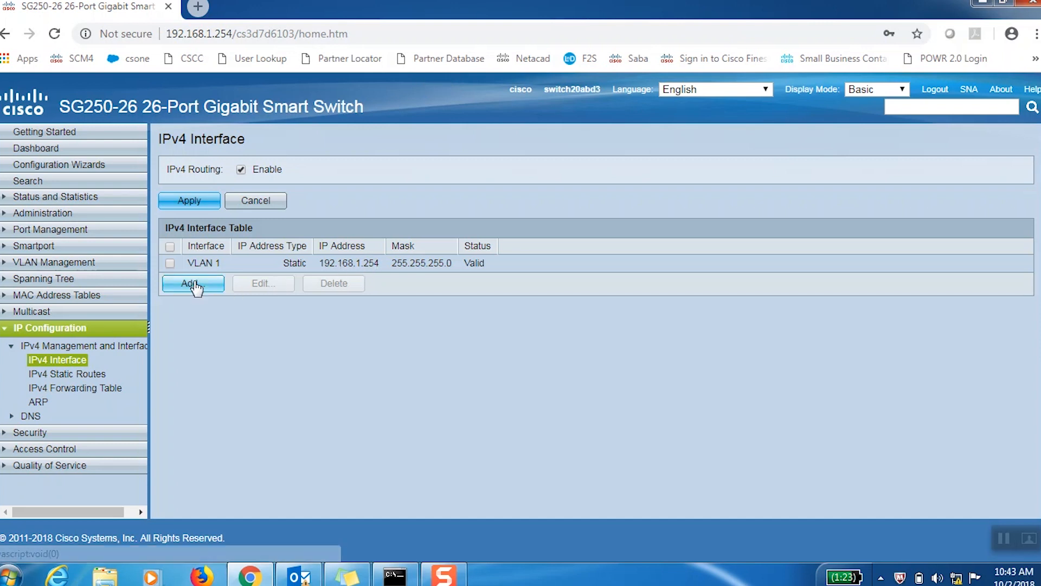
Step: Add a static IP interface 192.168.2.1 with prefix length 24 on VLAN 2
{"action": "left_click", "coordinate": [193, 283]}
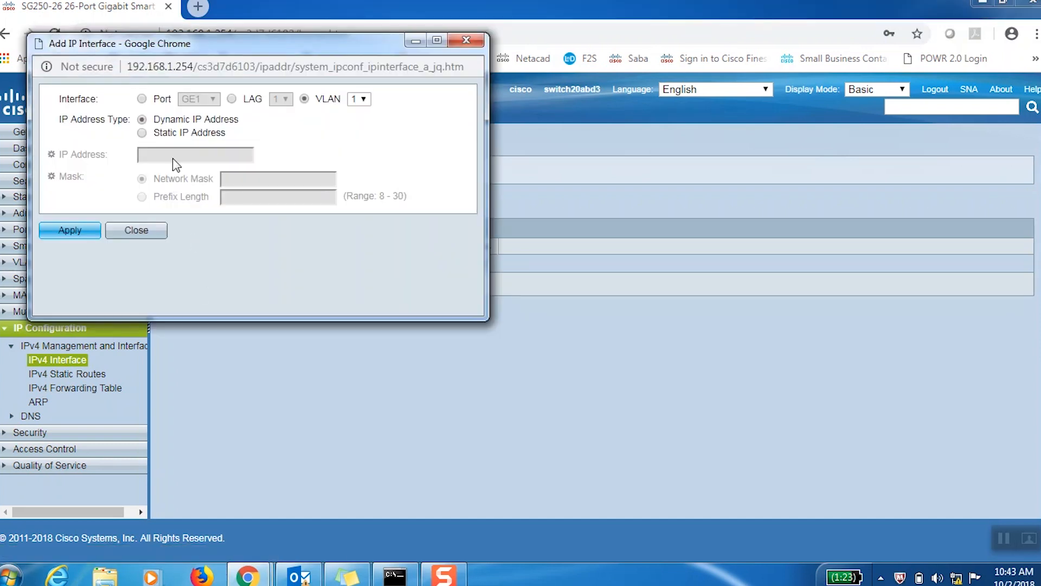
{"action": "left_click", "coordinate": [359, 98]}
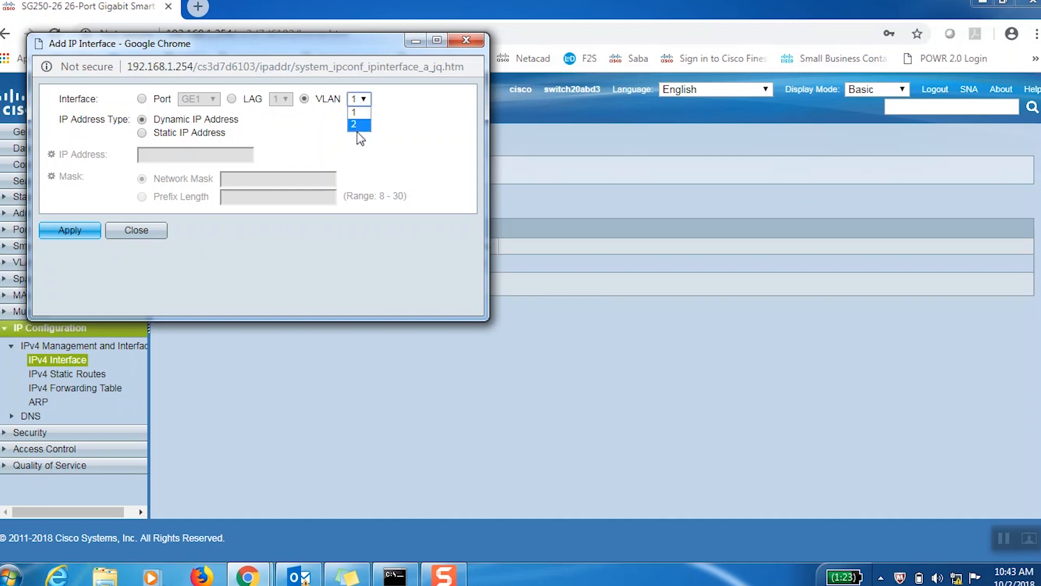
{"action": "left_click", "coordinate": [354, 124]}
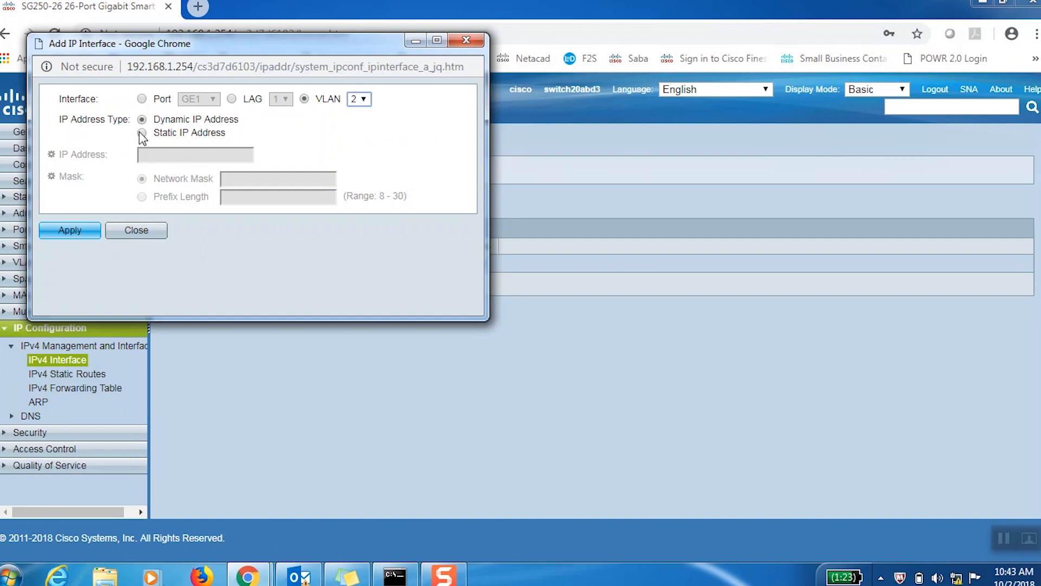
{"action": "type", "text": "192"}
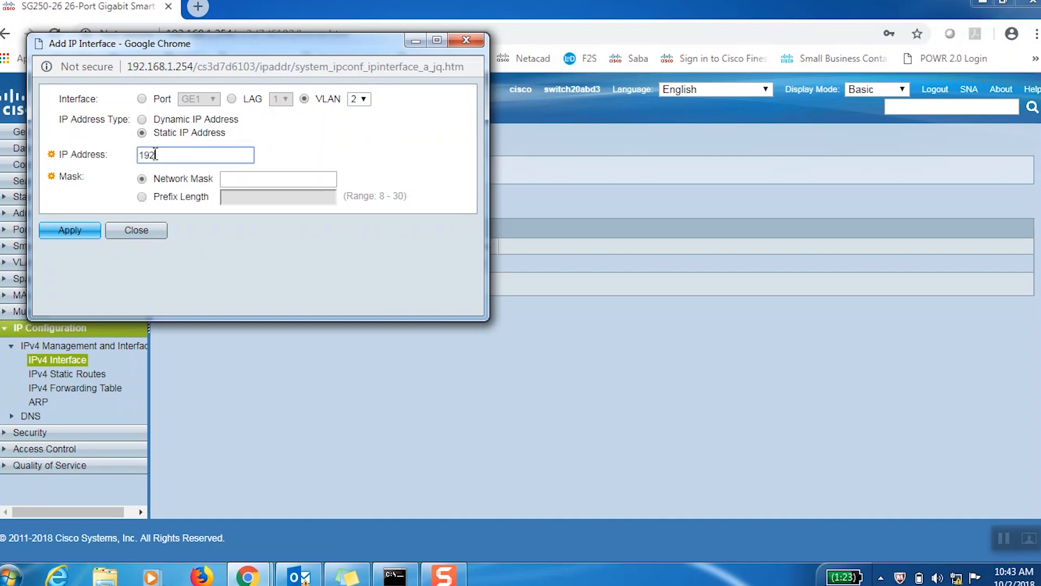
{"action": "type", "text": ".168."}
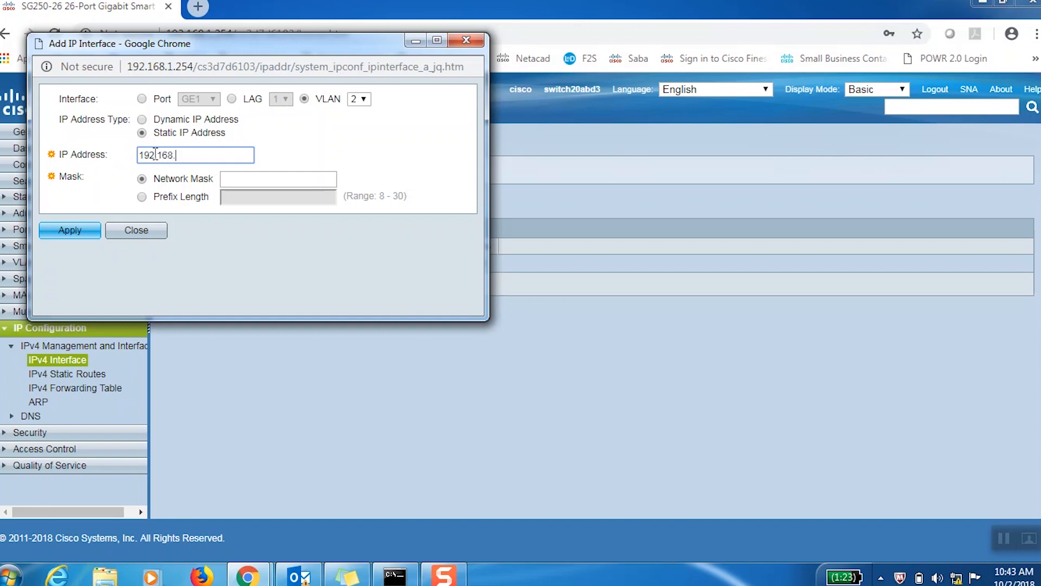
{"action": "type", "text": "2.1"}
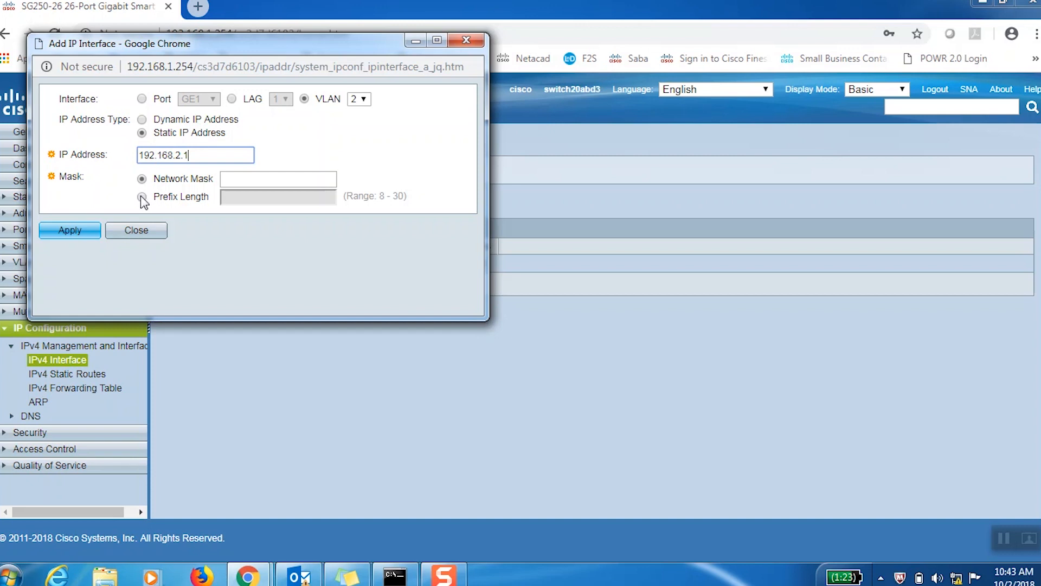
{"action": "left_click", "coordinate": [141, 196]}
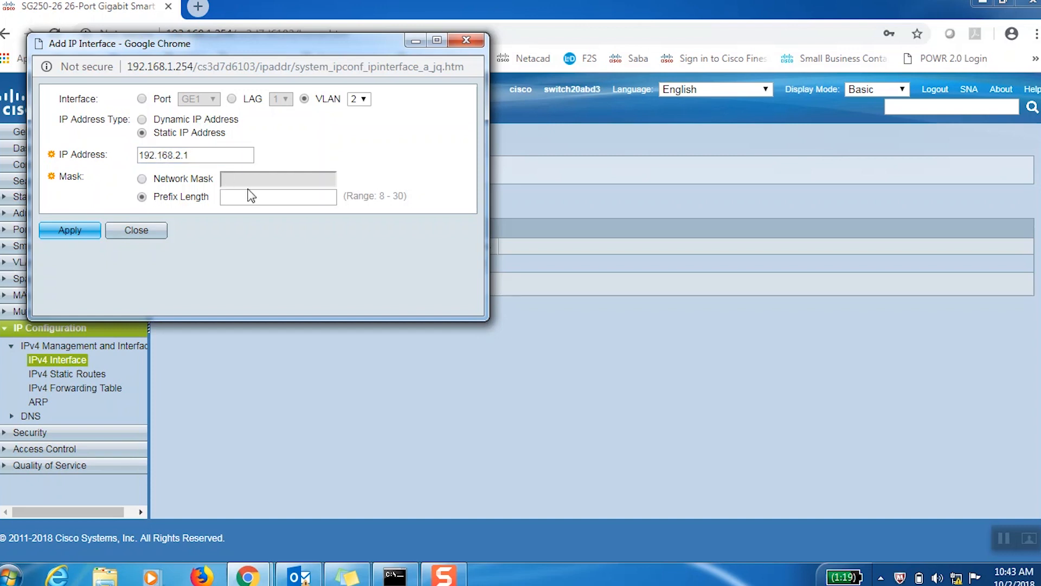
{"action": "type", "text": "24"}
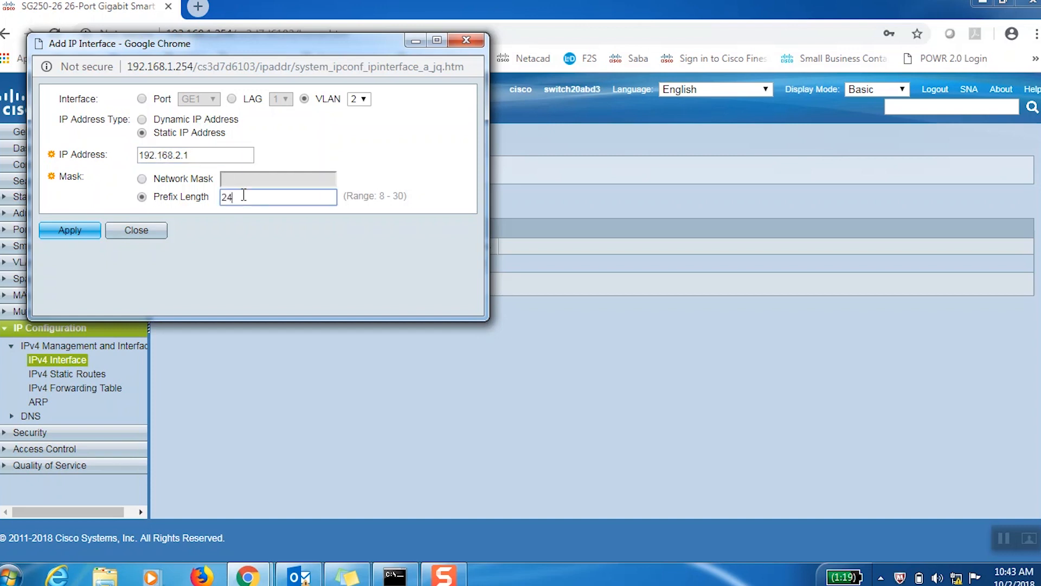
{"action": "left_click", "coordinate": [70, 230]}
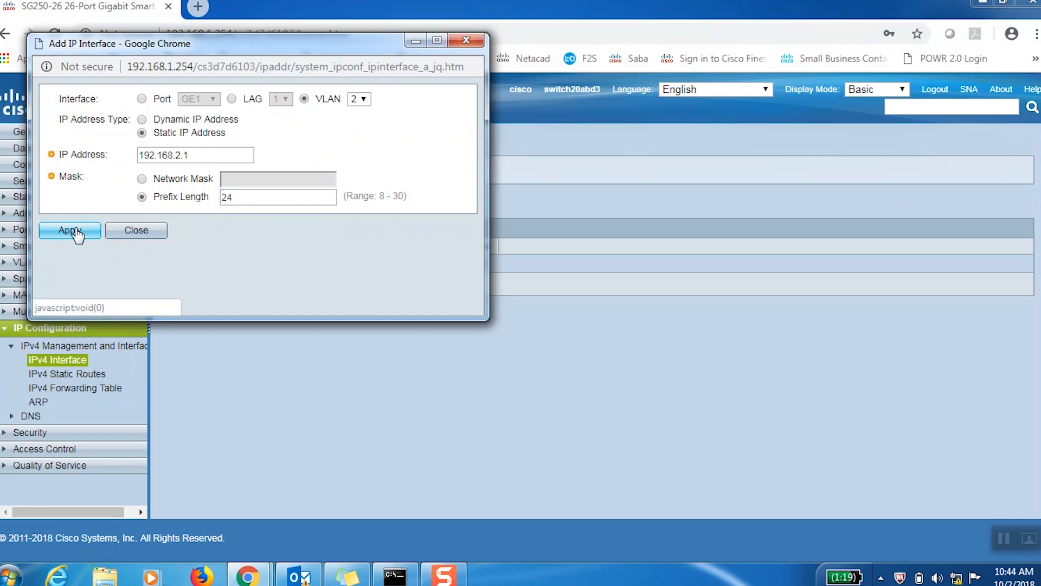
{"action": "left_click", "coordinate": [70, 230]}
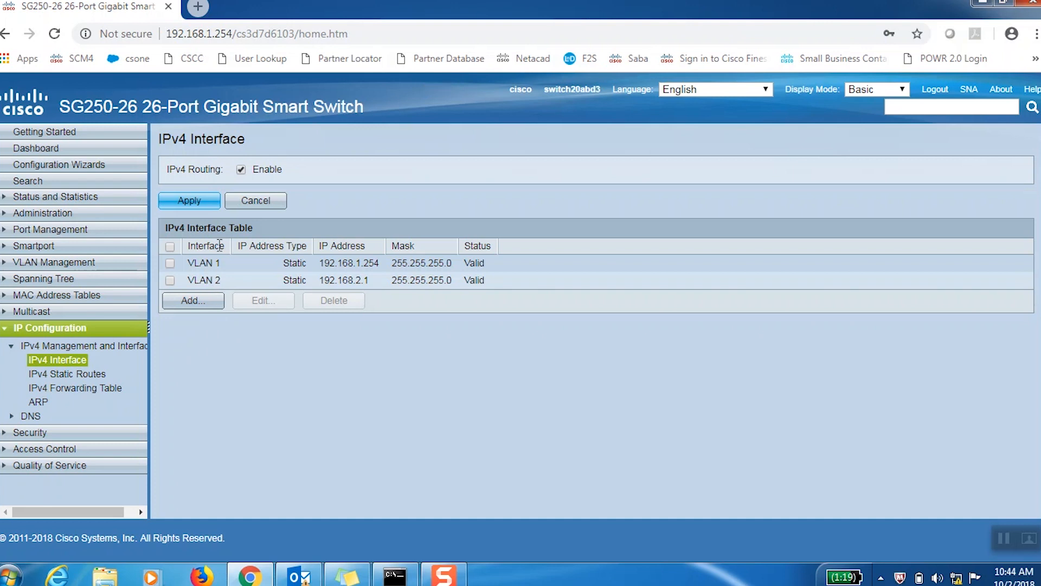
Step: View the PC's connection details showing 192.168.1.10 with gateway 192.168.1.254
{"action": "left_click", "coordinate": [52, 229]}
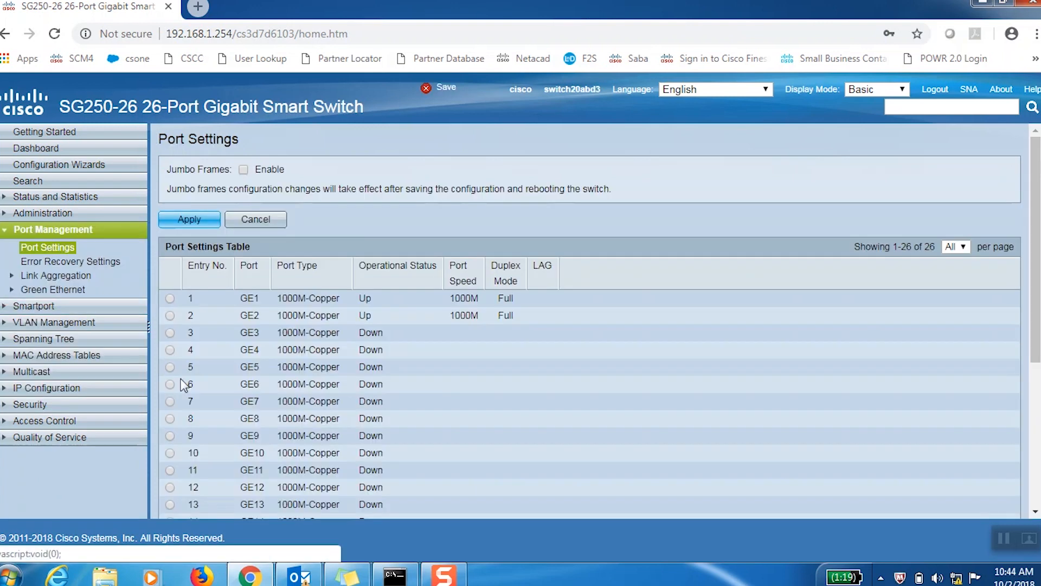
{"action": "mouse_move", "coordinate": [202, 307]}
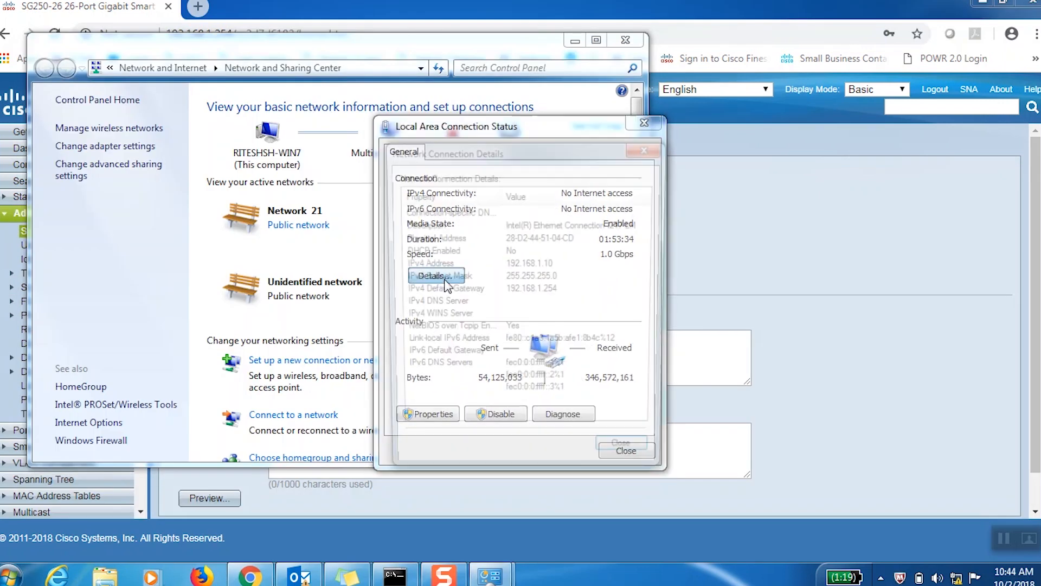
{"action": "left_click", "coordinate": [434, 275]}
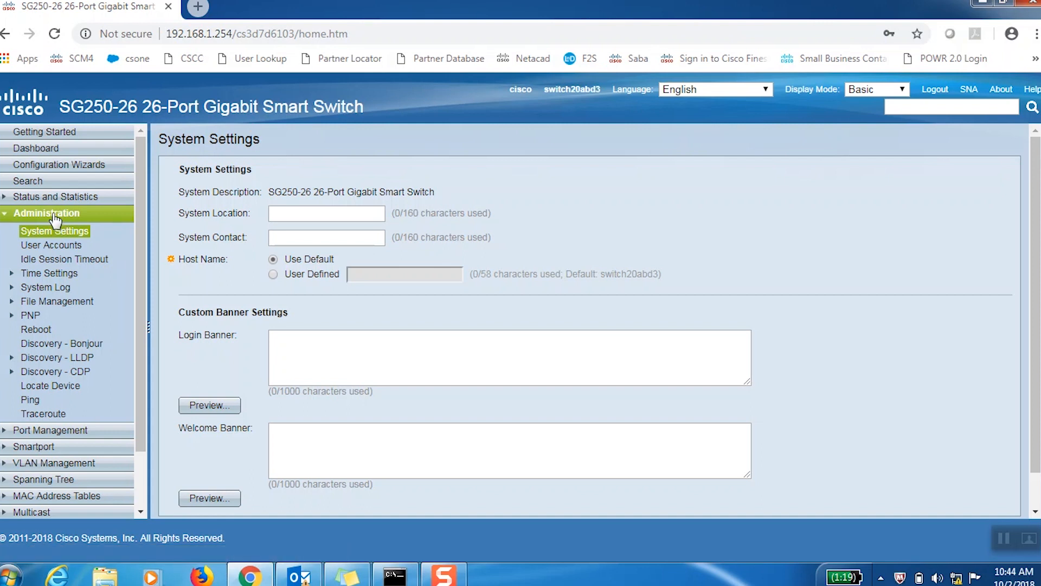
Step: Ping the PC at 192.168.1.10 from Administration > Ping and confirm the Success status
{"action": "left_click", "coordinate": [47, 213]}
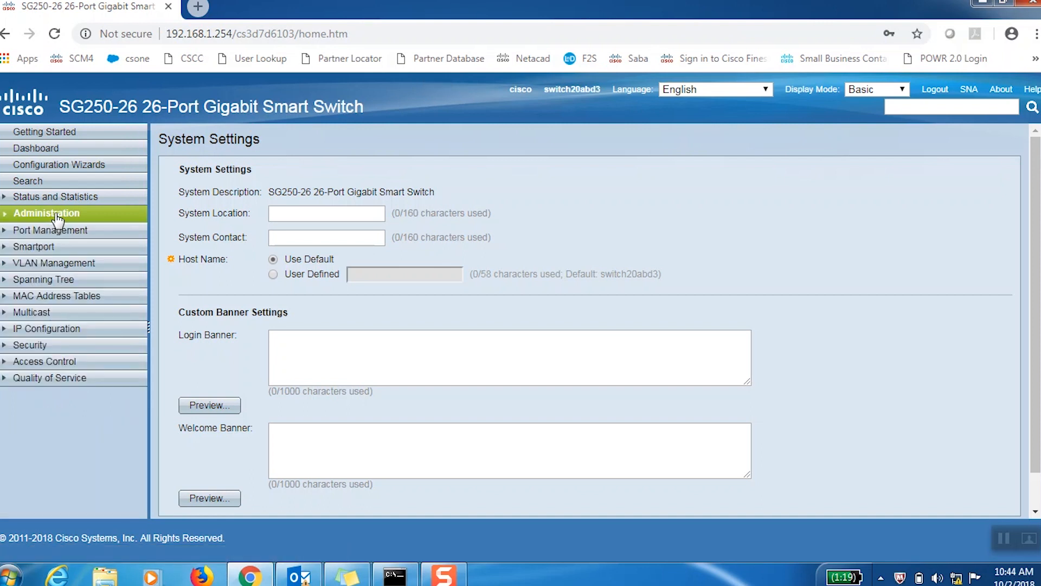
{"action": "left_click", "coordinate": [47, 214]}
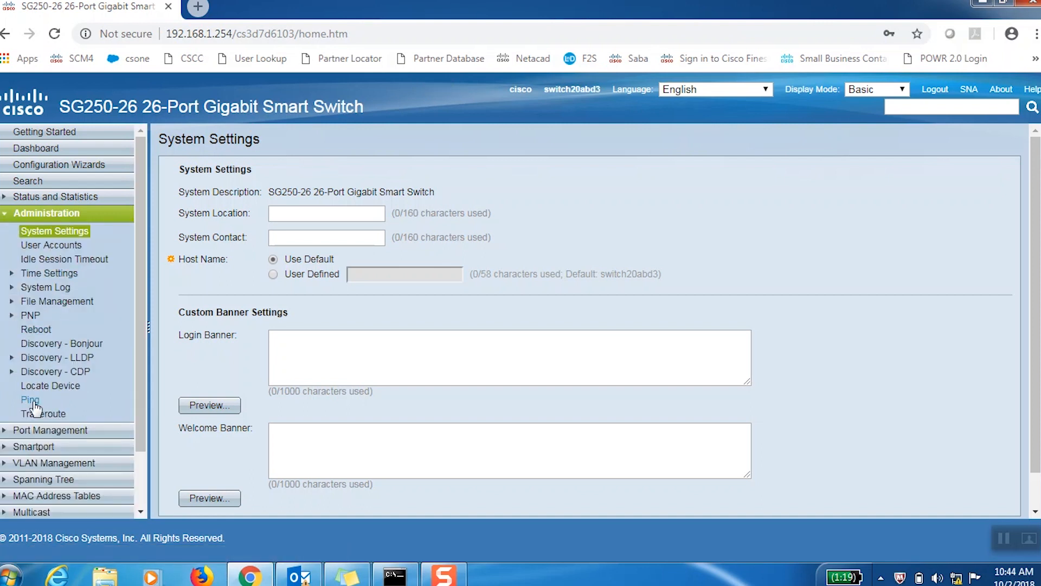
{"action": "left_click", "coordinate": [30, 400]}
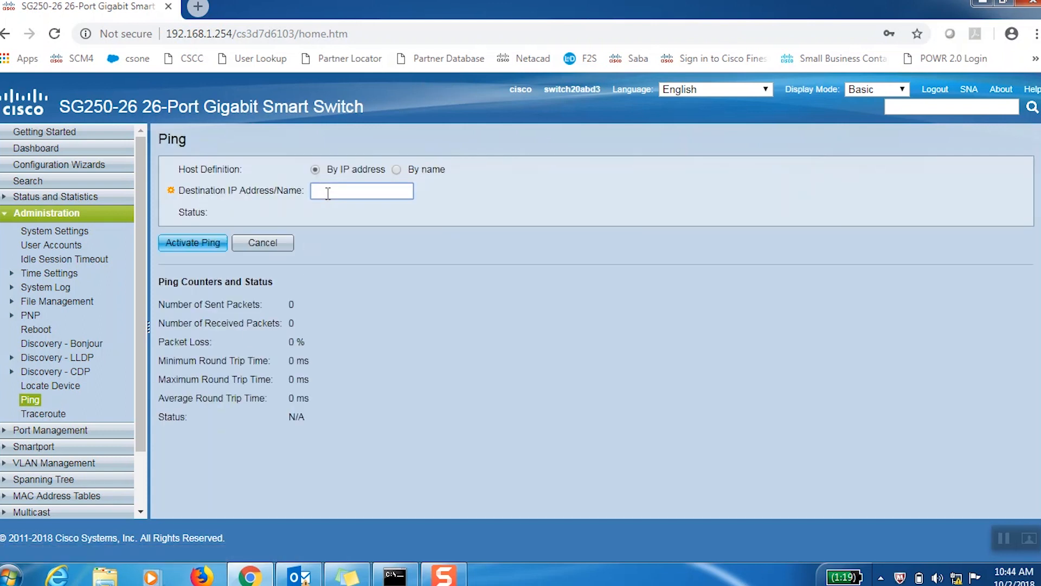
{"action": "type", "text": "192.17"}
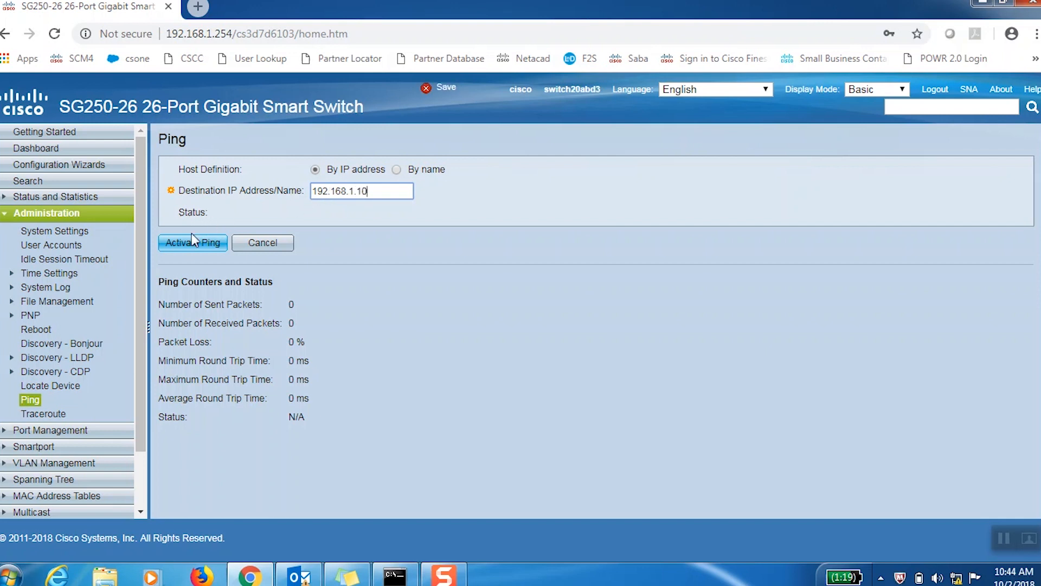
{"action": "left_click", "coordinate": [193, 241]}
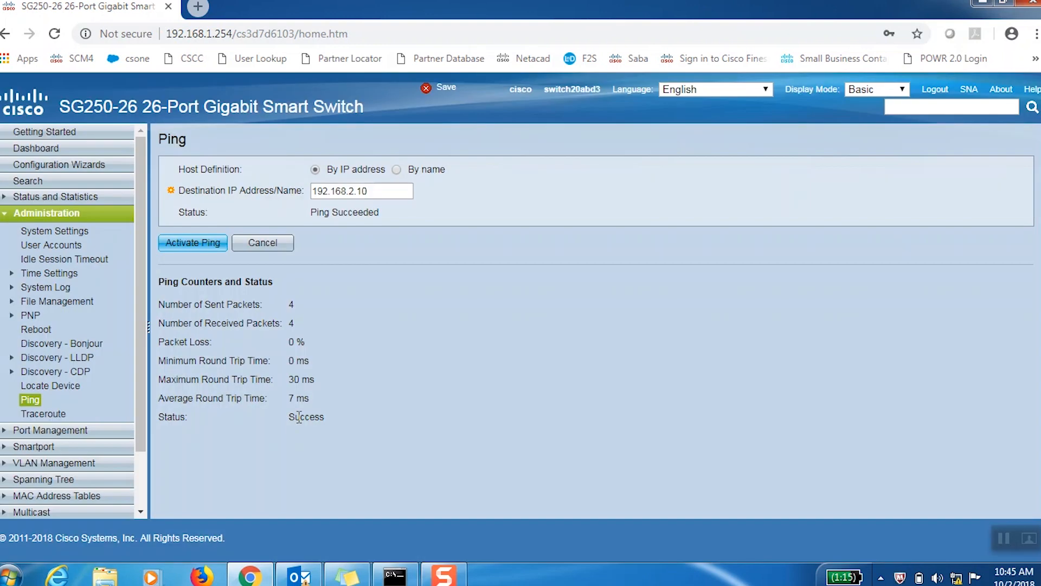
{"action": "double_click", "coordinate": [306, 416]}
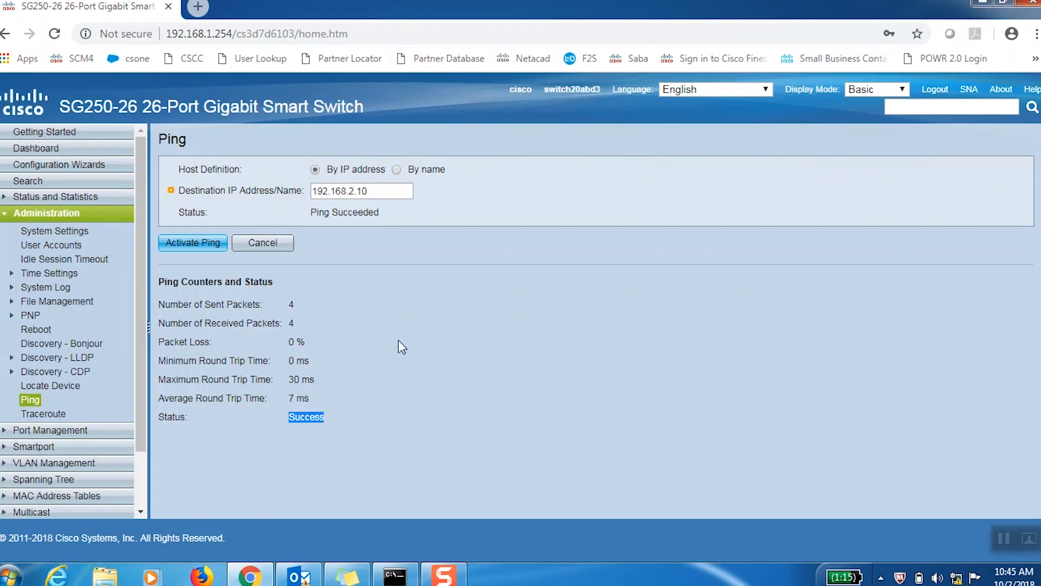